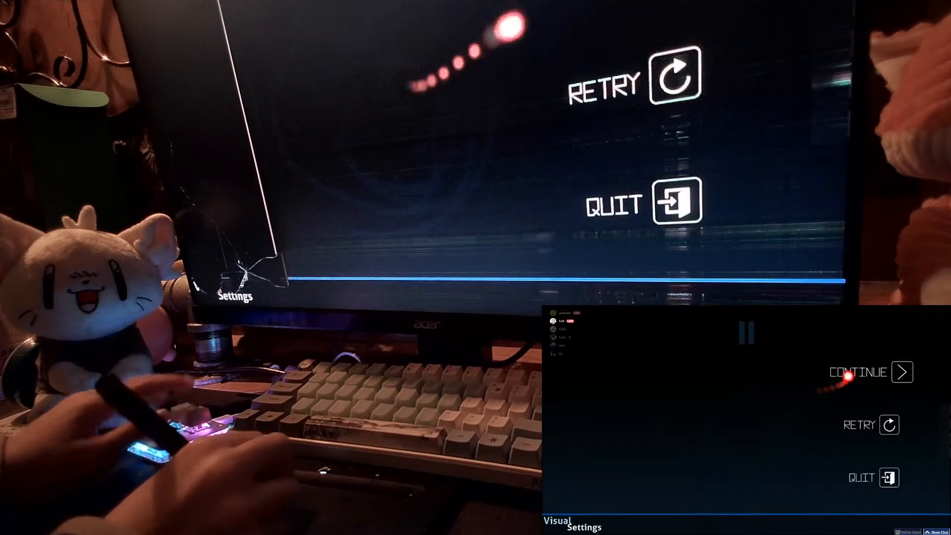
Step: Choose Continue from the pause menu so the beatmap awaits the orange-cursor click
click(872, 372)
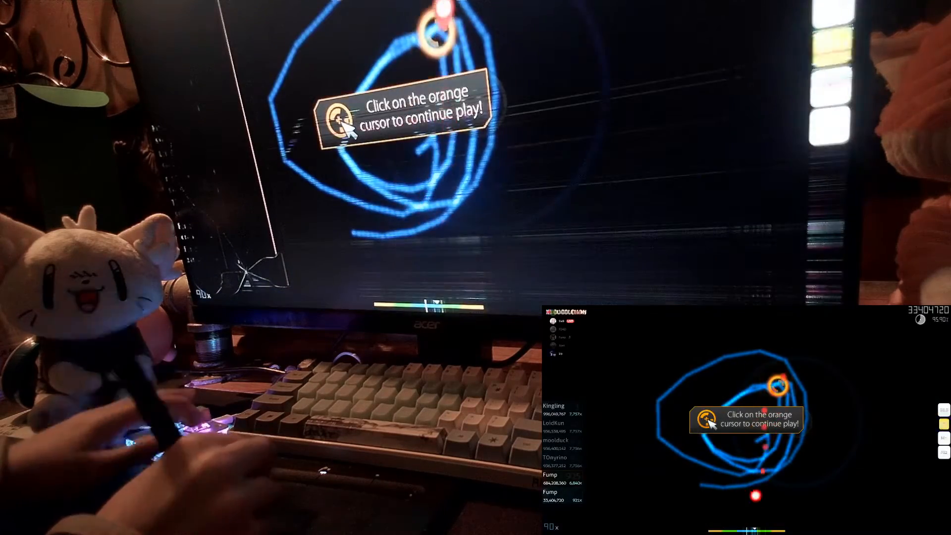